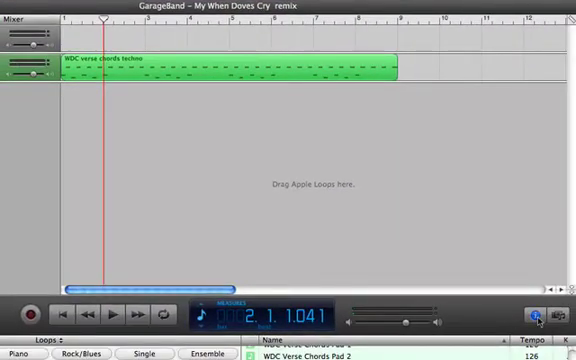
Step: Show the verse chords track's Track Info pane with its software instrument categories
click(536, 312)
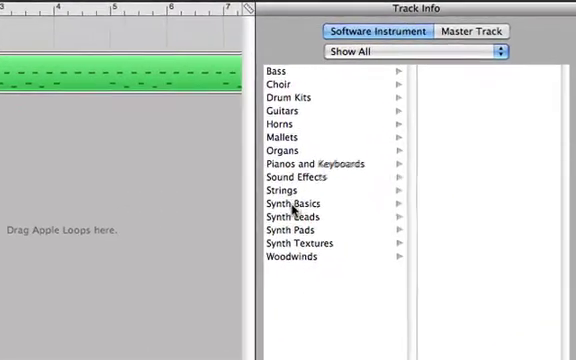
Step: Reassign the track to the Synth Leads 'Blip Side' instrument, discarding earlier unsaved changes
click(292, 216)
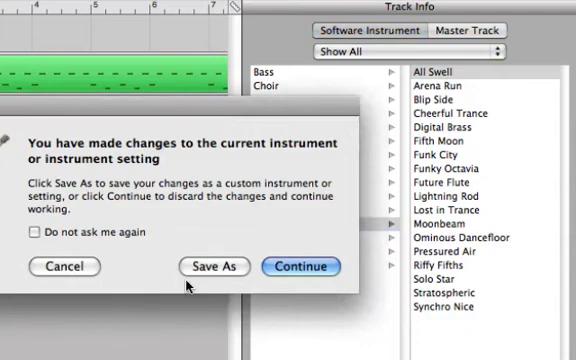
click(300, 266)
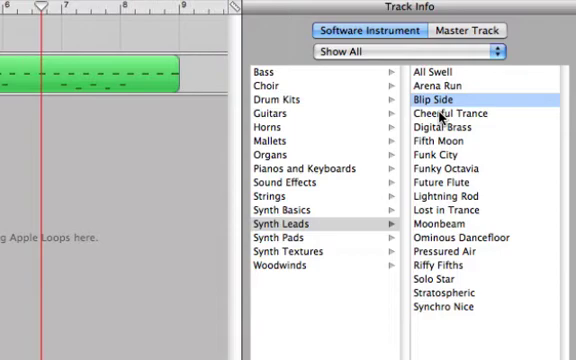
click(452, 112)
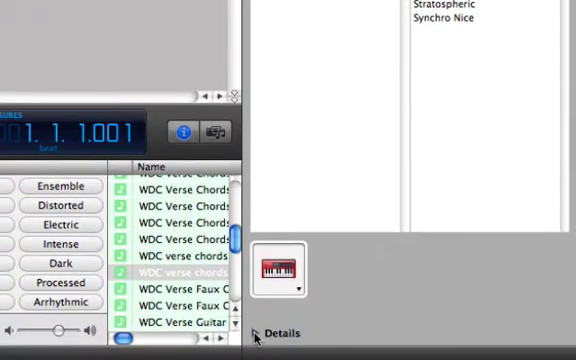
Step: Reveal the Blip Side instrument details and lower the reverb amount to about 80%
click(264, 332)
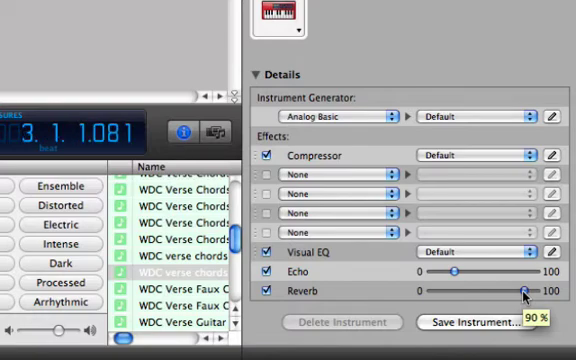
drag(524, 292, 496, 292)
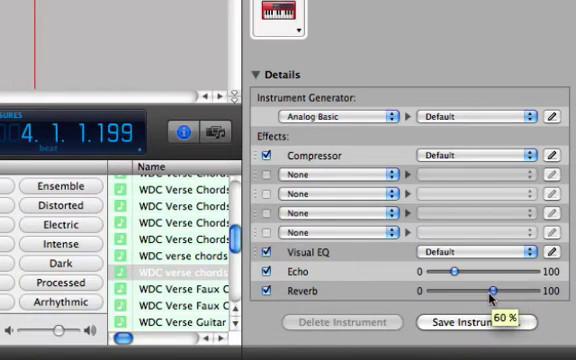
drag(496, 290, 450, 290)
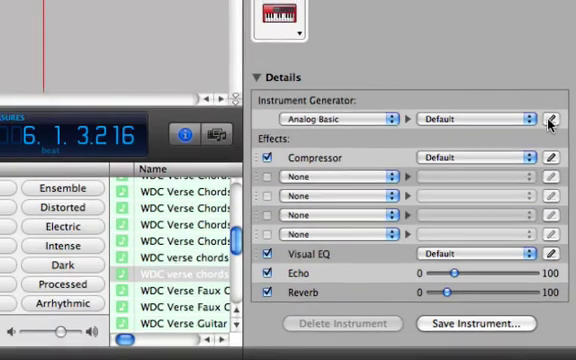
Step: Shorten the decay in the Analog Basic generator's settings panel
click(552, 120)
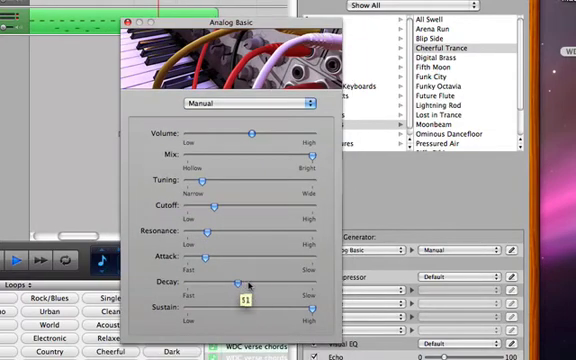
drag(236, 288, 204, 288)
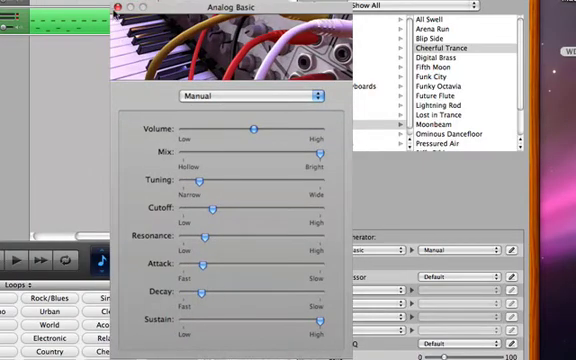
Step: Close the Analog Basic panel and add a Bitcrusher effect in an empty effects slot
click(120, 8)
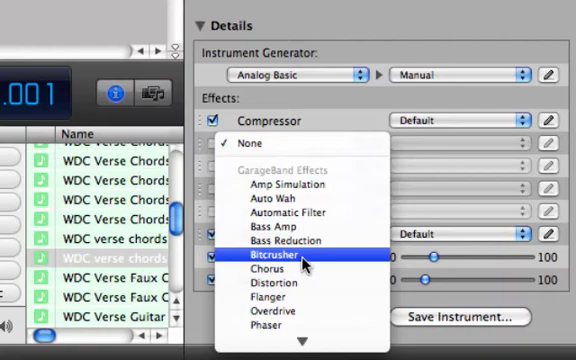
click(272, 254)
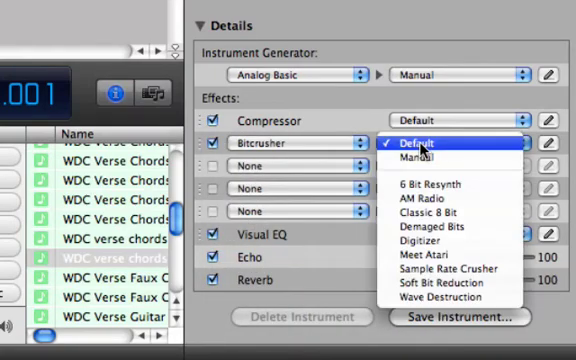